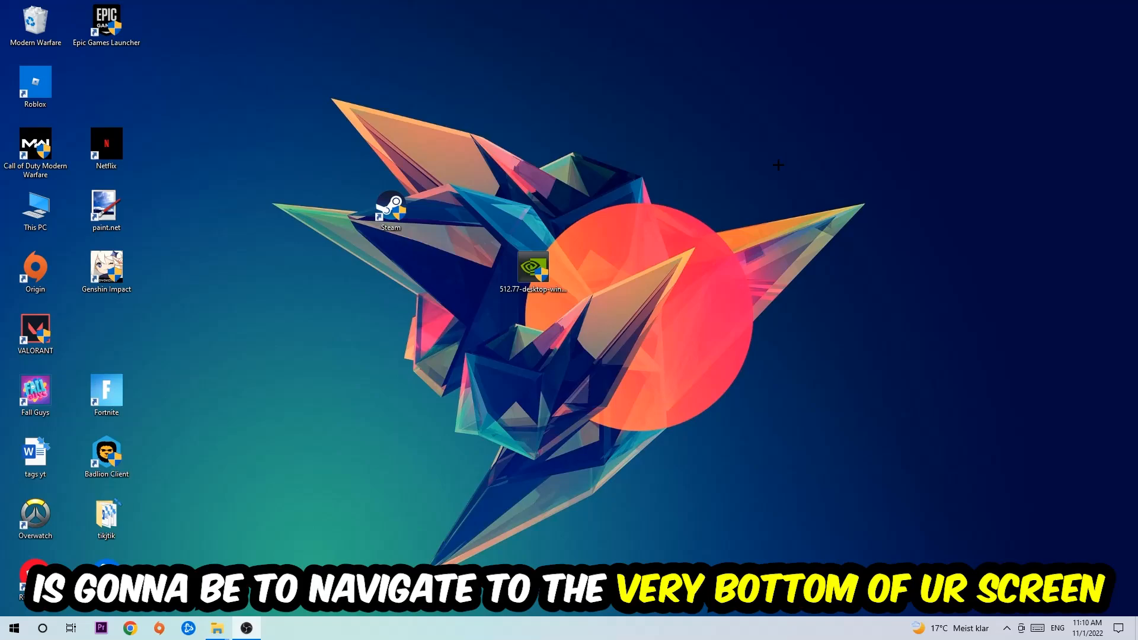
{"action": "mouse_move", "coordinate": [530, 123]}
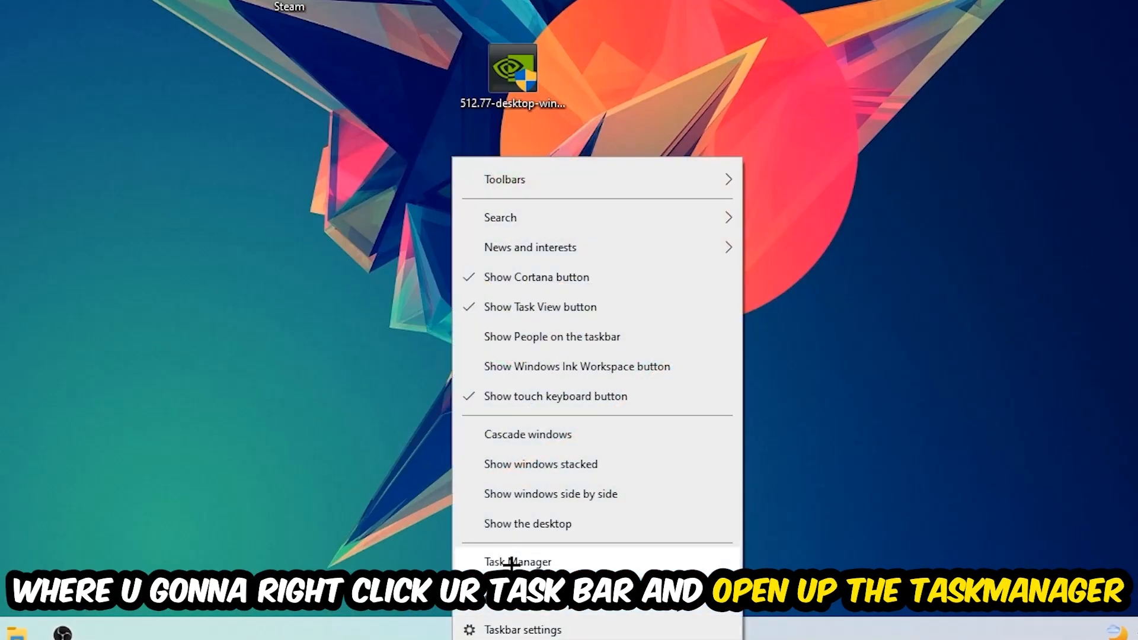
- Maximize Task Manager and sort the process list by CPU, then by GPU usage
{"action": "left_click", "coordinate": [517, 562]}
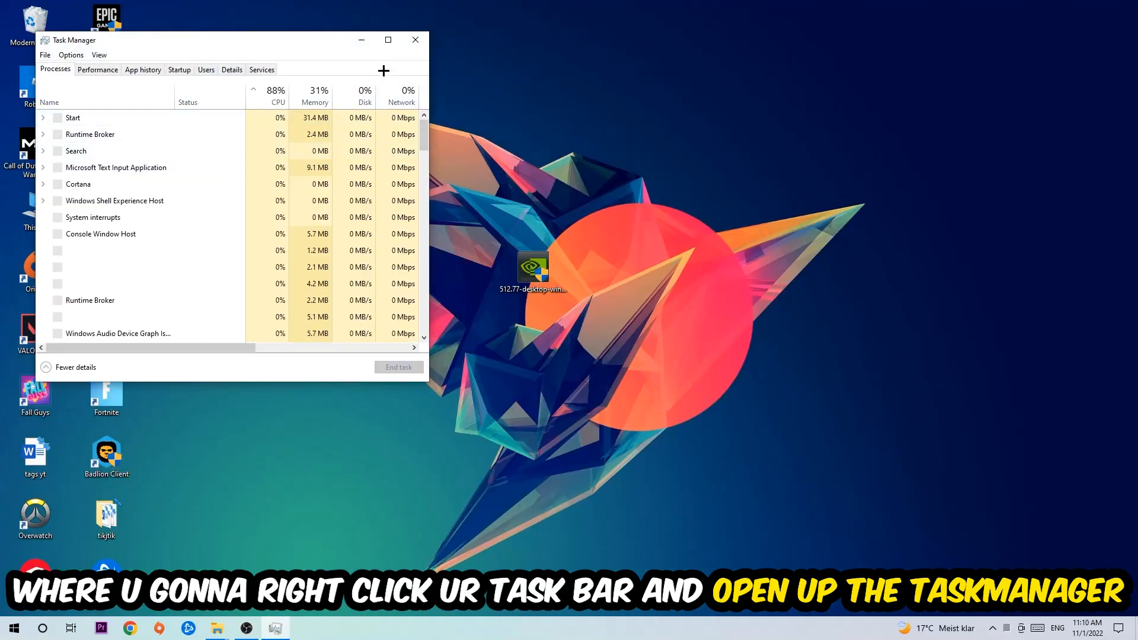
{"action": "left_click", "coordinate": [388, 40]}
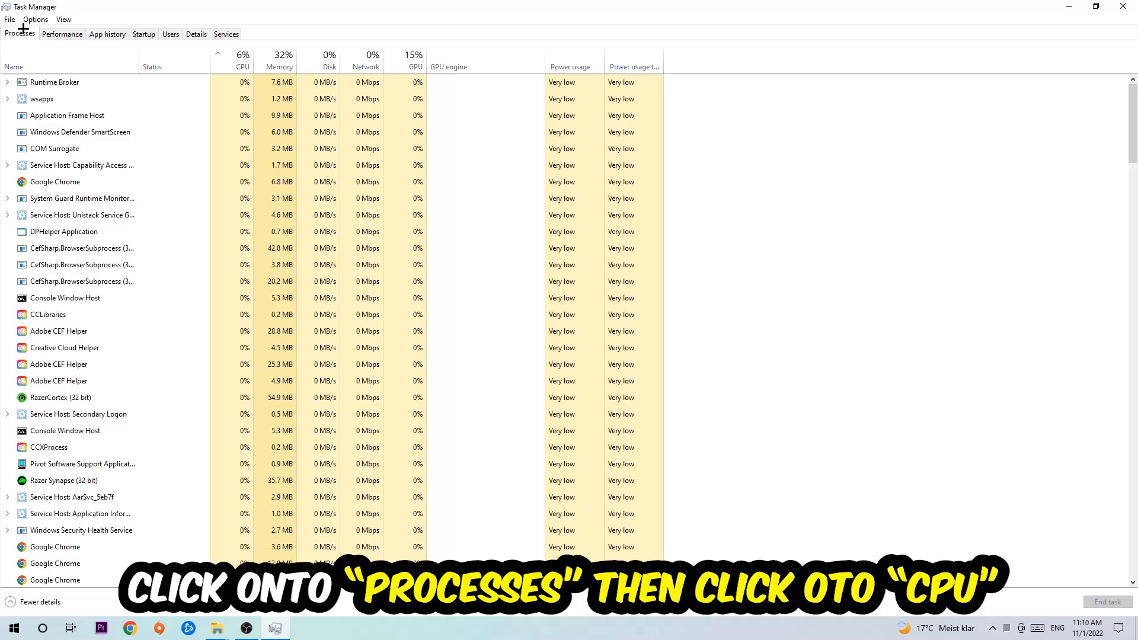
{"action": "left_click", "coordinate": [242, 59]}
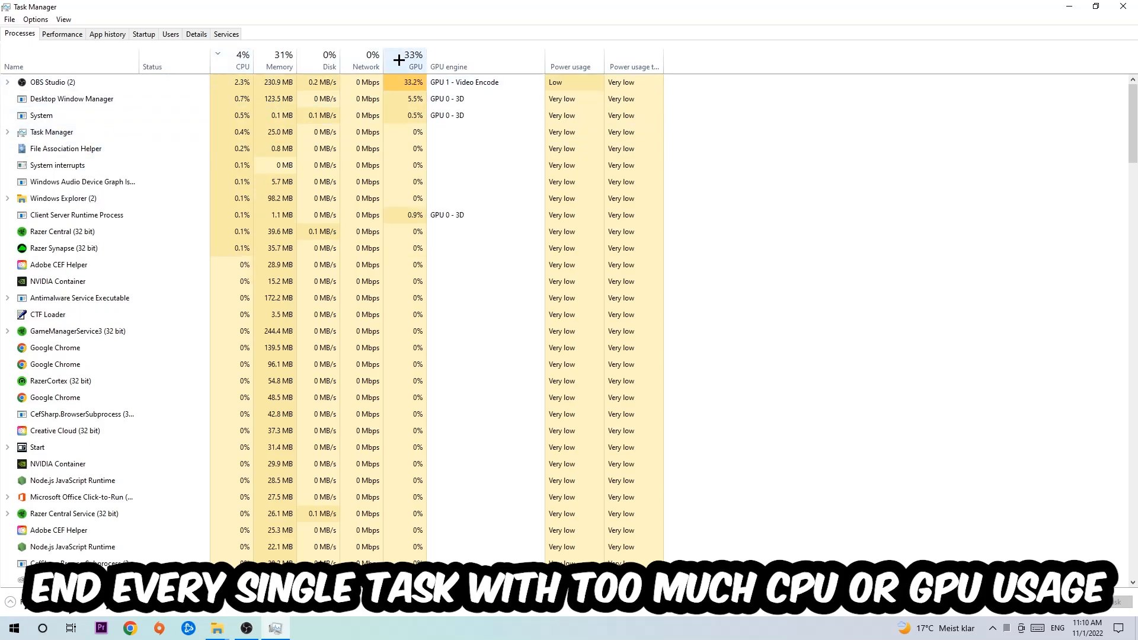
{"action": "left_click", "coordinate": [414, 66]}
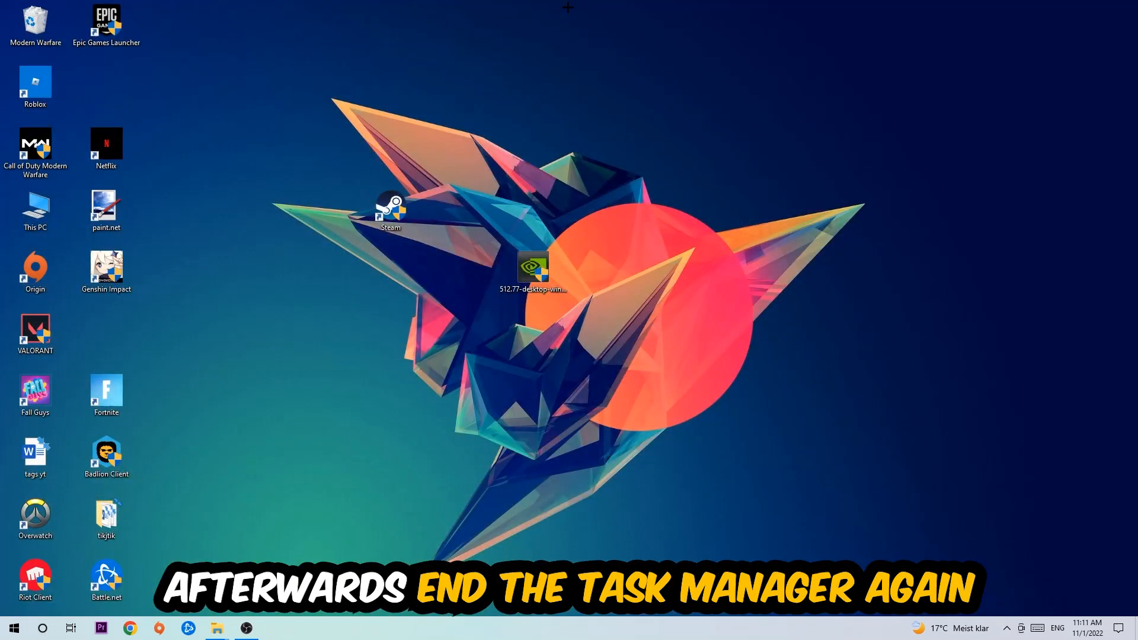
- Go to the Gaming section of Windows Settings to reach the Xbox Game Bar page
{"action": "left_click", "coordinate": [13, 628]}
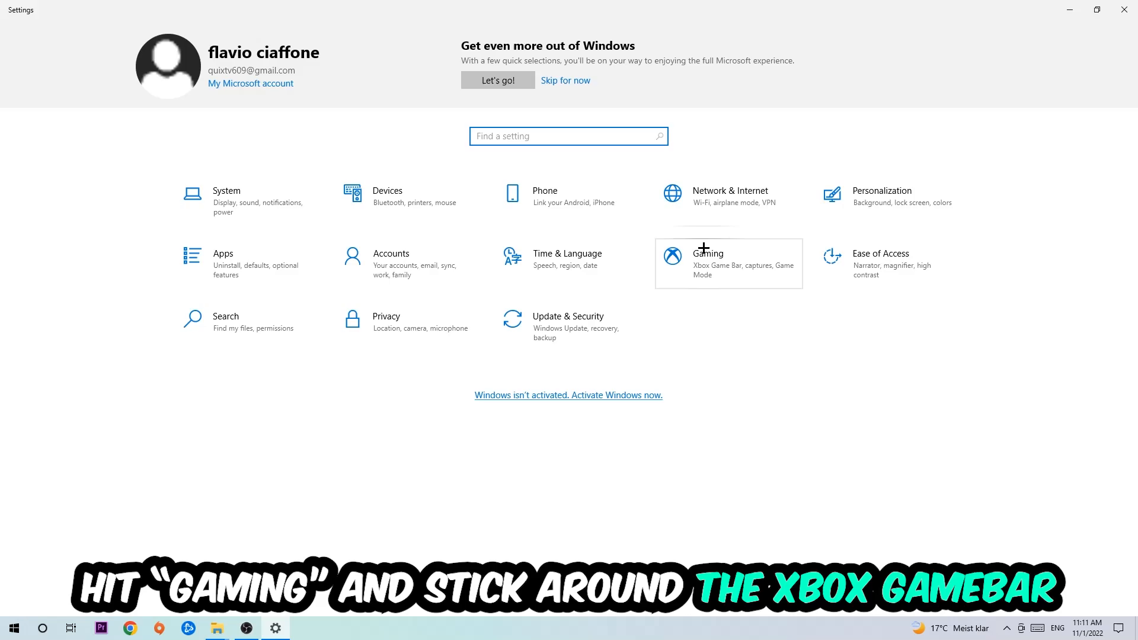
{"action": "left_click", "coordinate": [708, 253]}
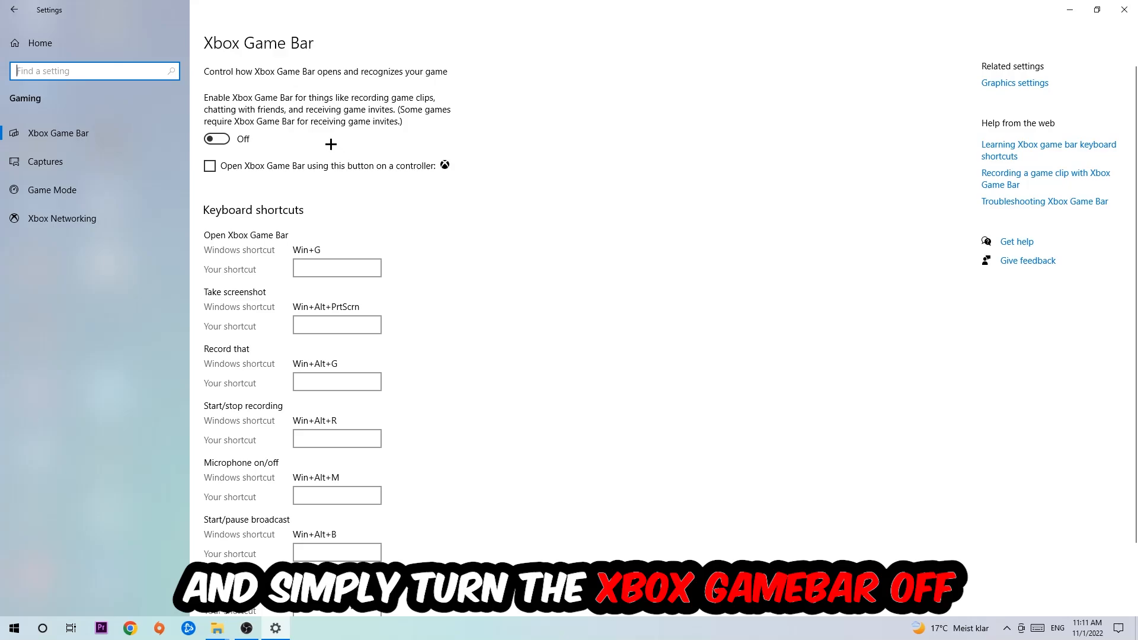
{"action": "mouse_move", "coordinate": [197, 159]}
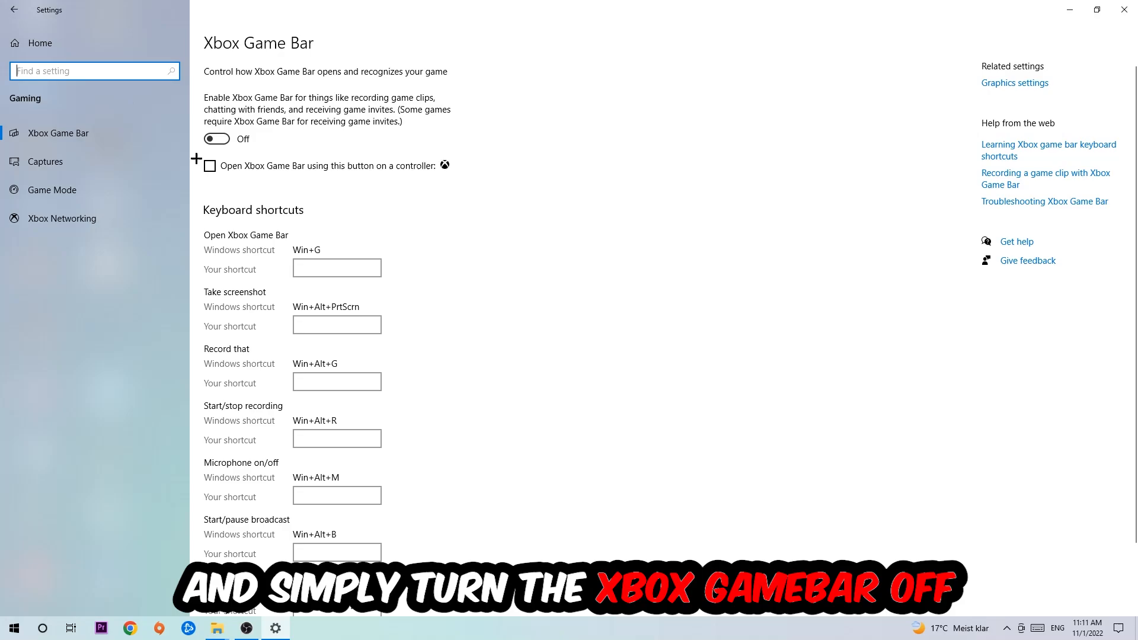
- Confirm background recording is off on Captures, then view the Game Mode page
{"action": "left_click", "coordinate": [46, 161]}
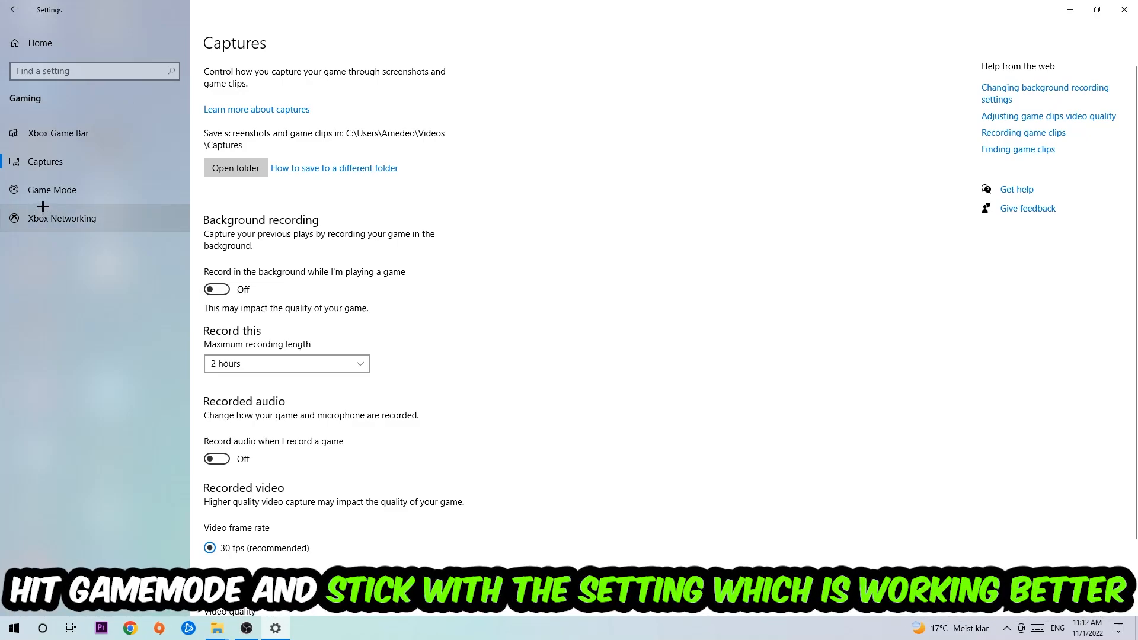
{"action": "left_click", "coordinate": [51, 190]}
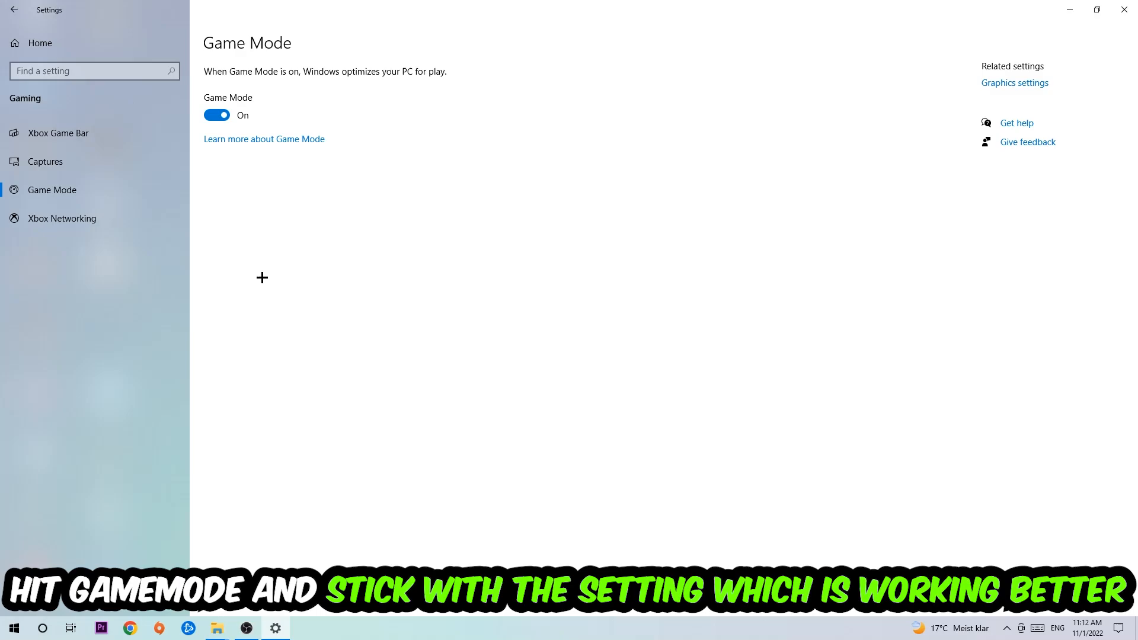
{"action": "mouse_move", "coordinate": [248, 199]}
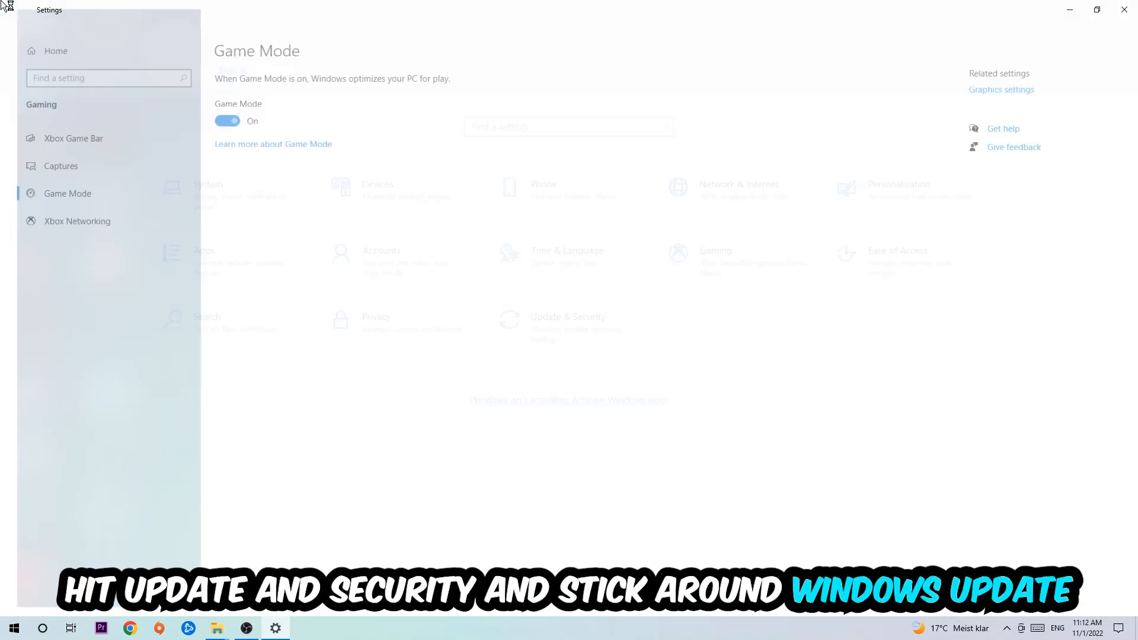
- Go to Update & Security and show the Windows Update page
{"action": "left_click", "coordinate": [568, 321]}
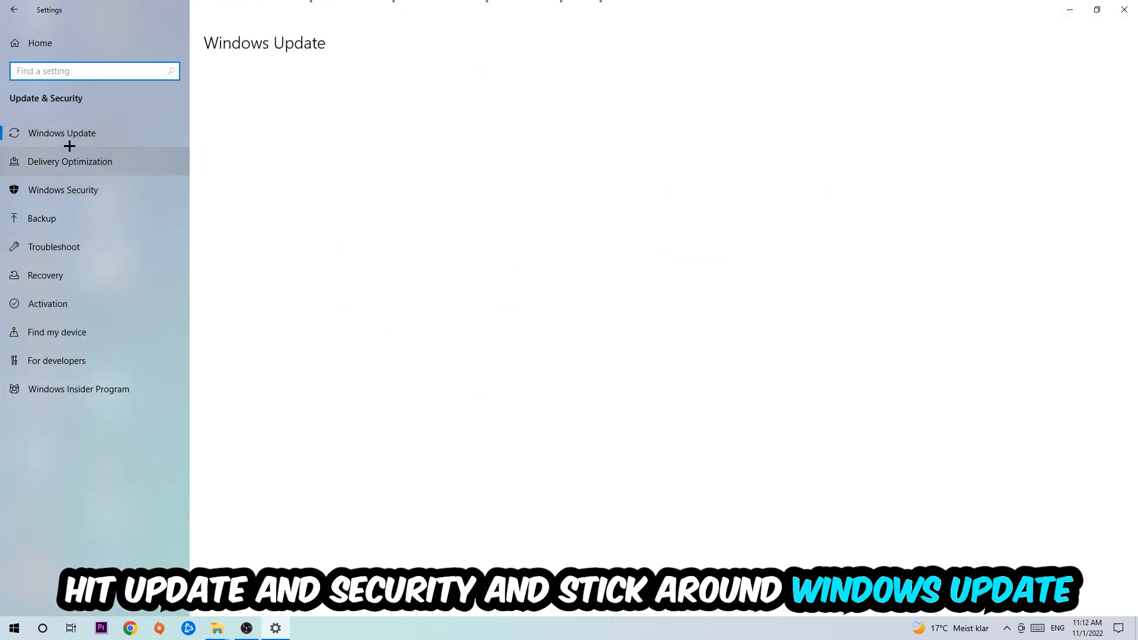
{"action": "left_click", "coordinate": [61, 133]}
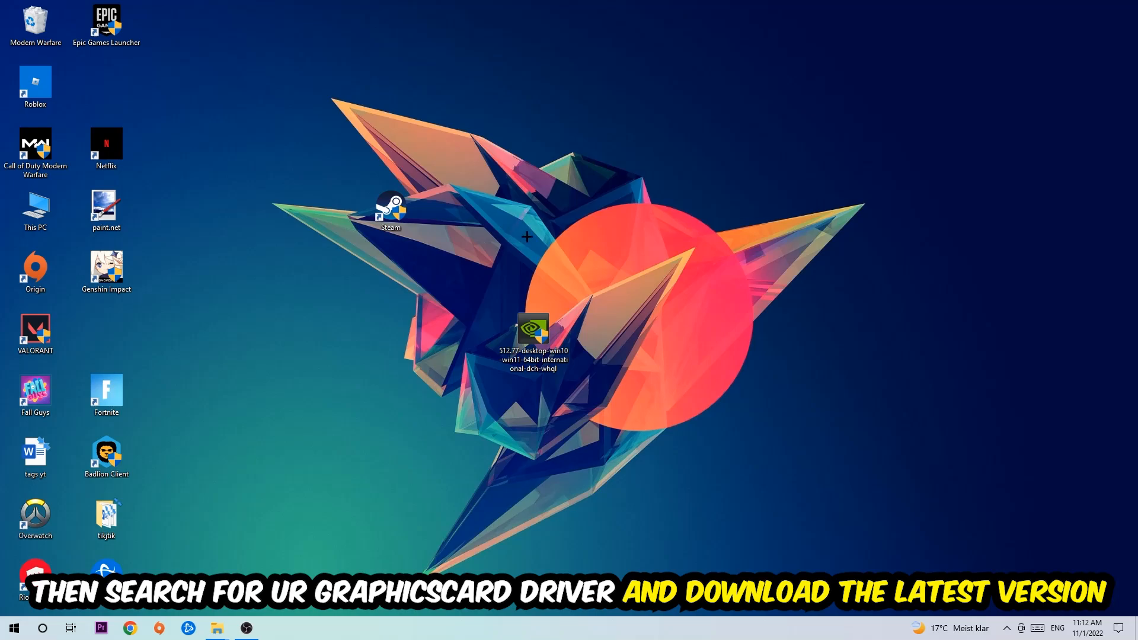
{"action": "mouse_move", "coordinate": [518, 224]}
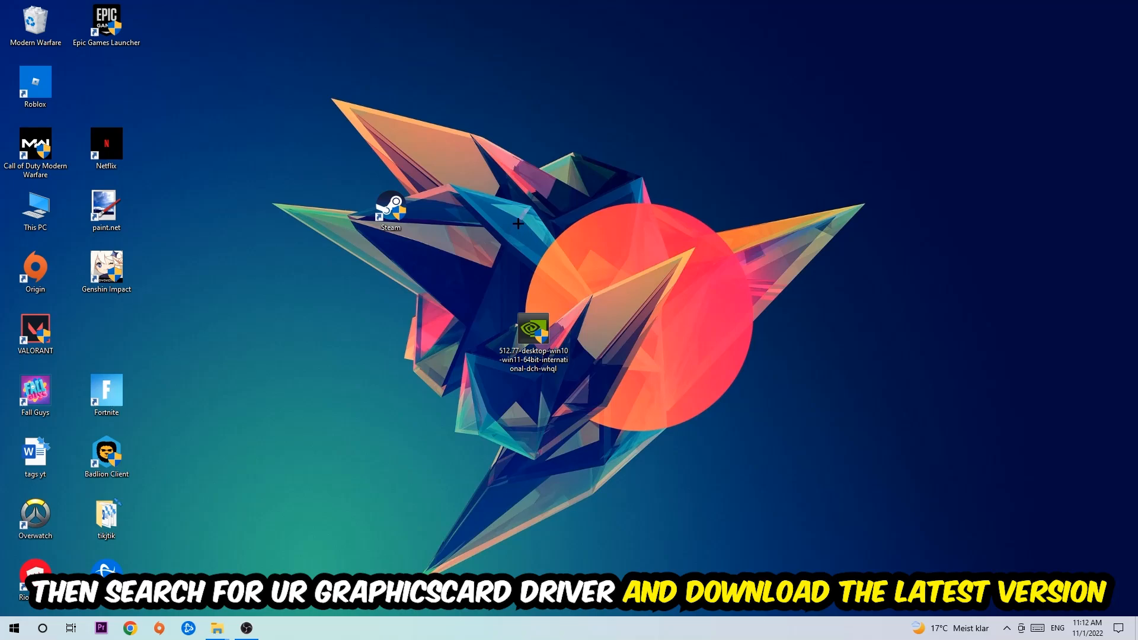
{"action": "mouse_move", "coordinate": [448, 211]}
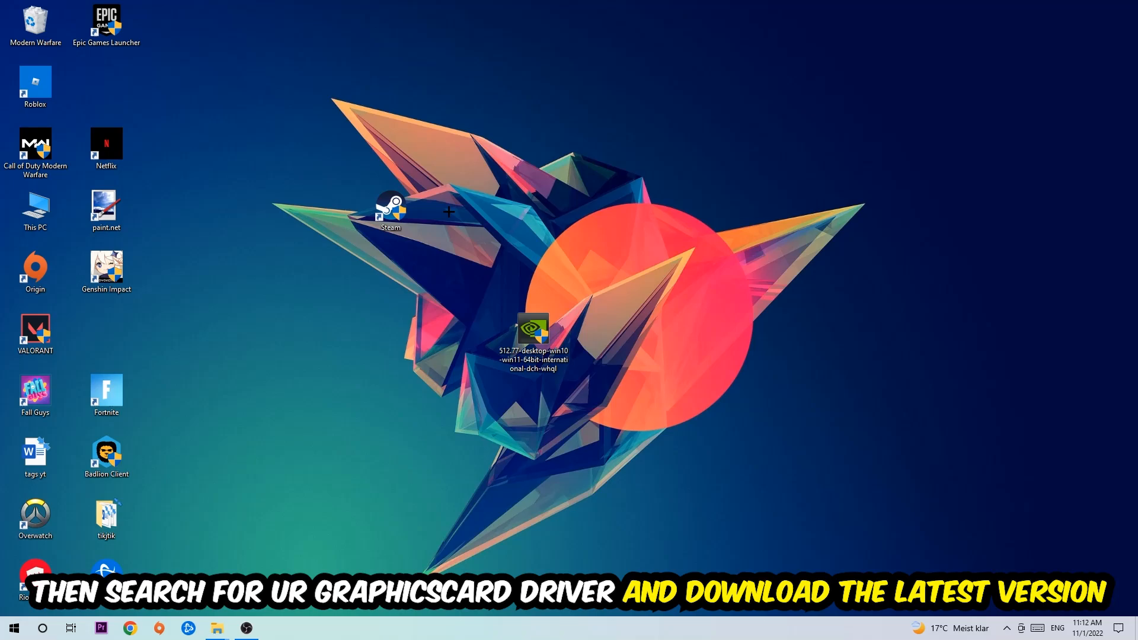